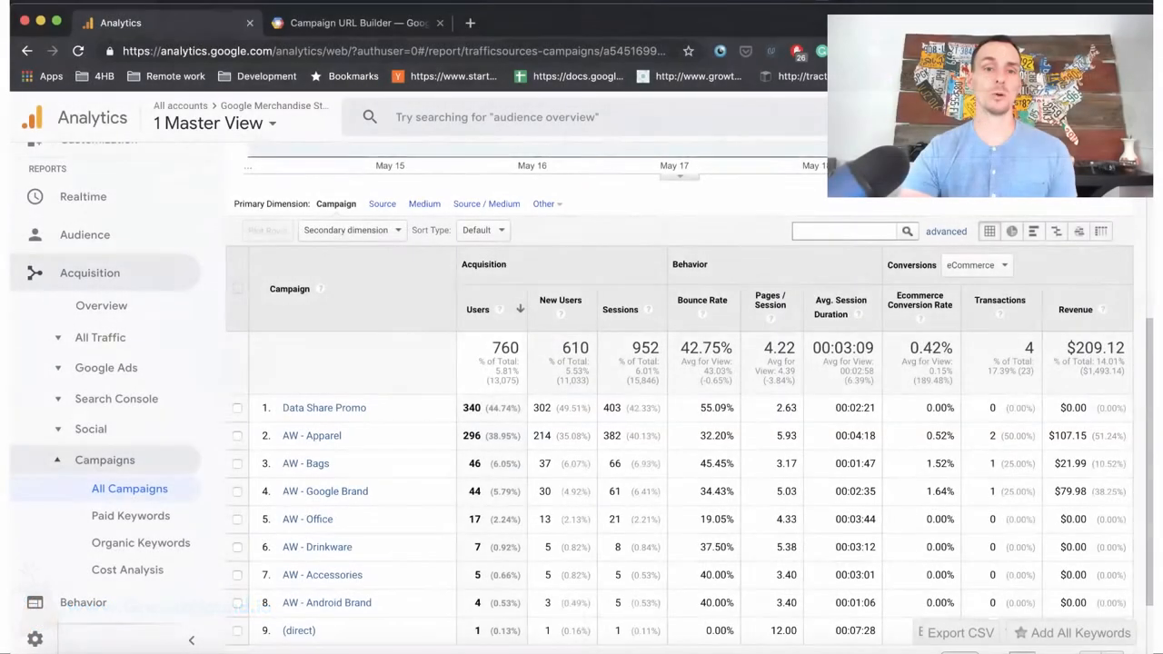
Step: Show the Campaign URL Builder form for Data Share Promo (source google, medium cpc)
left_click(361, 22)
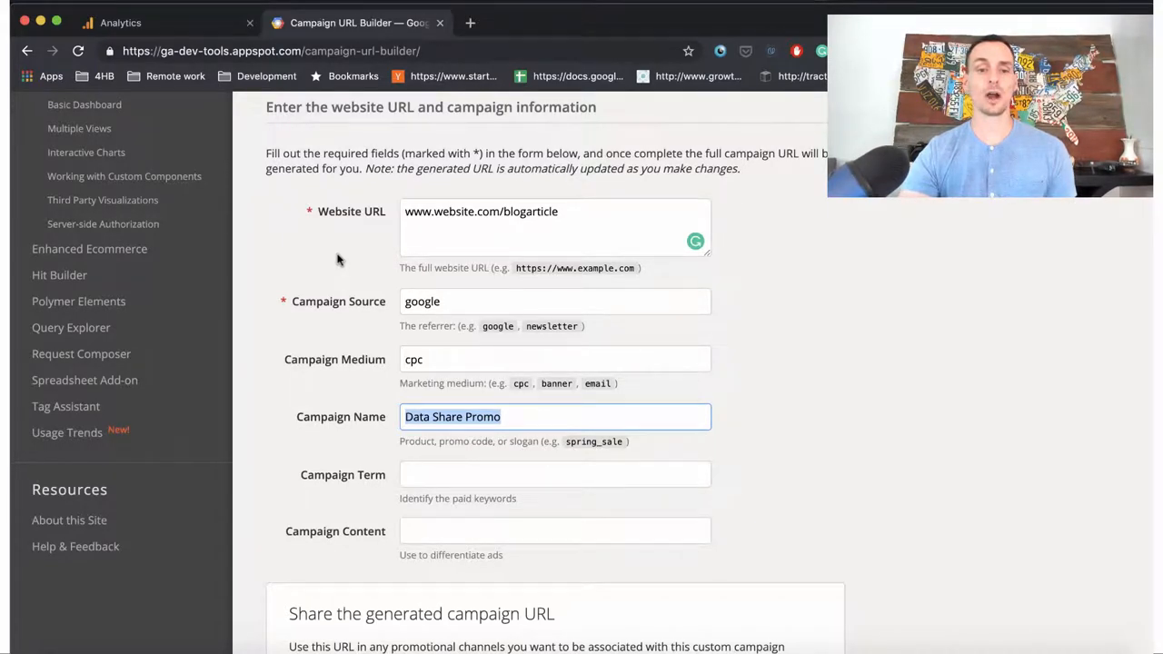
mouse_move(363, 306)
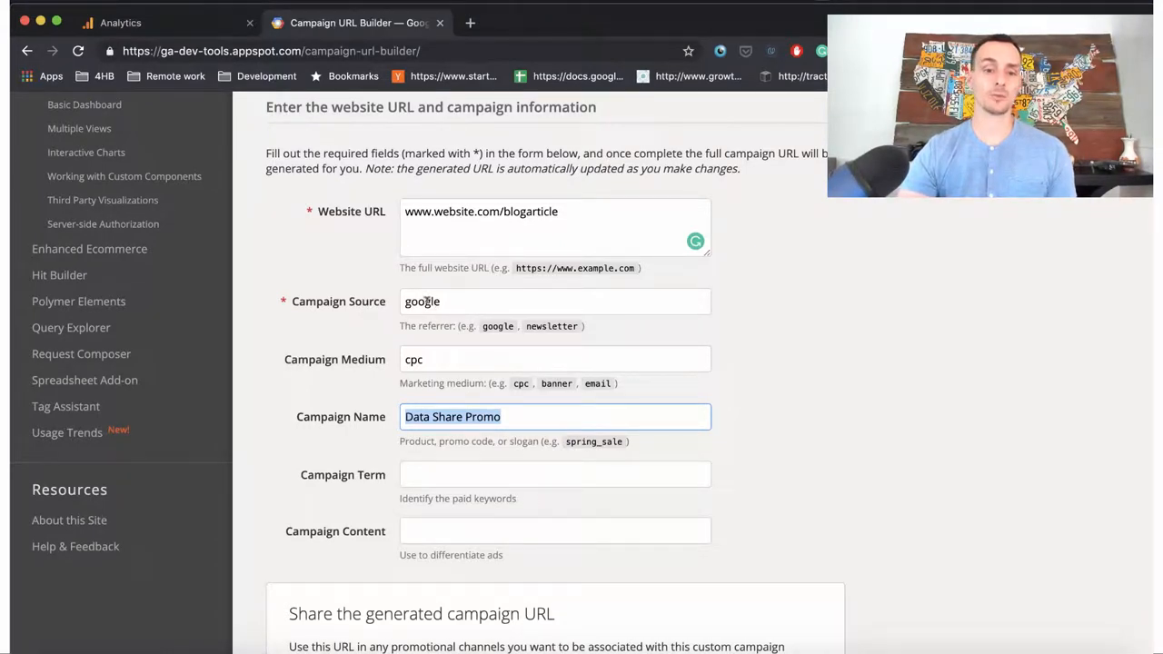
mouse_move(346, 368)
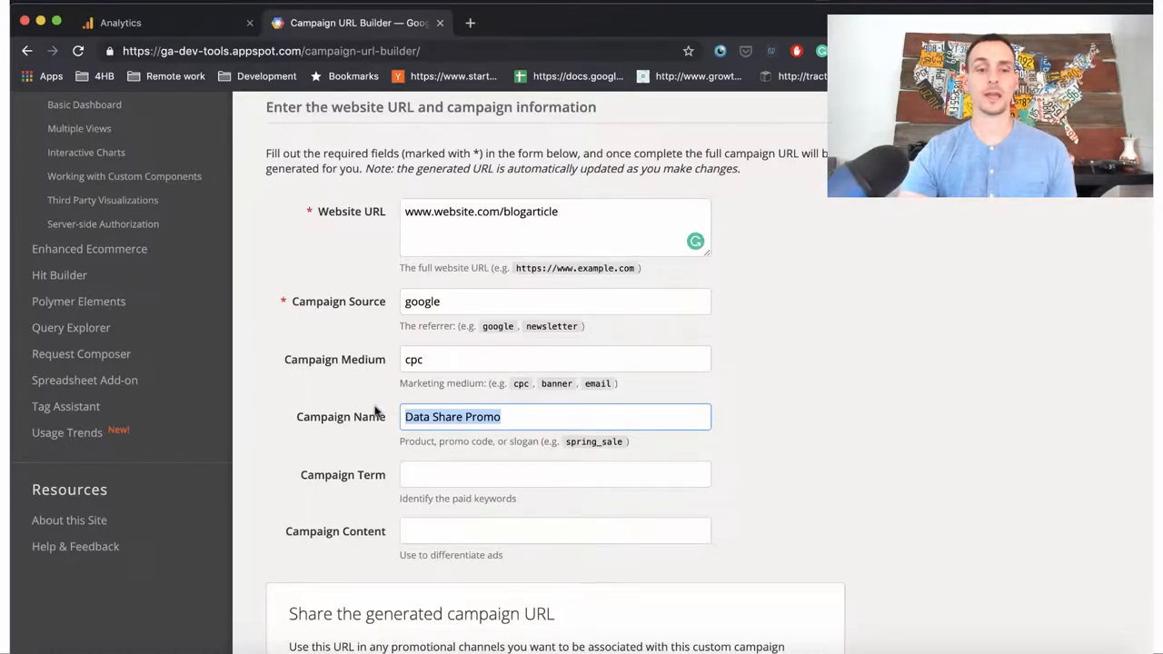
Step: Return to the All Campaigns report, where Data Share Promo leads with 340 users
left_click(119, 23)
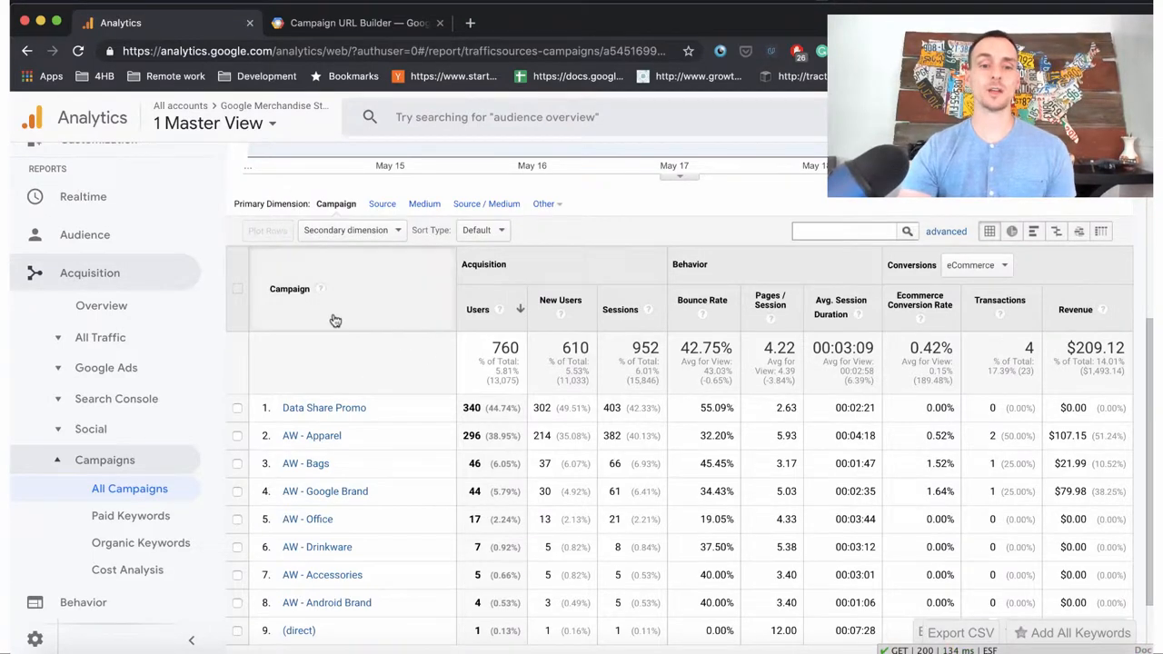
mouse_move(315, 408)
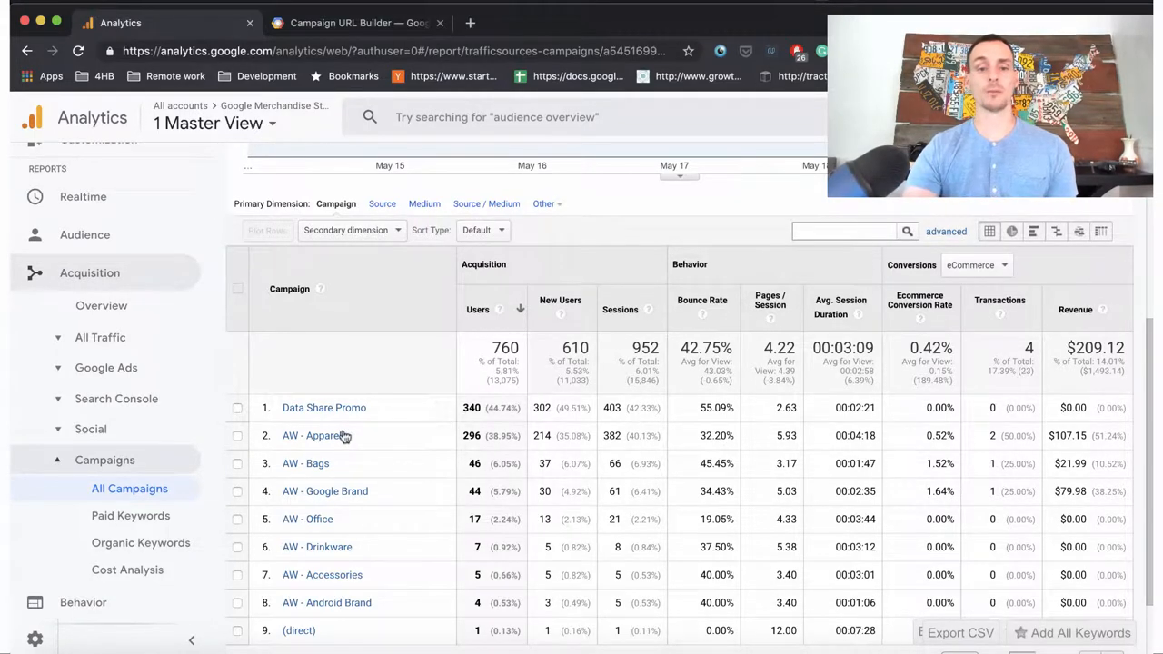
mouse_move(293, 445)
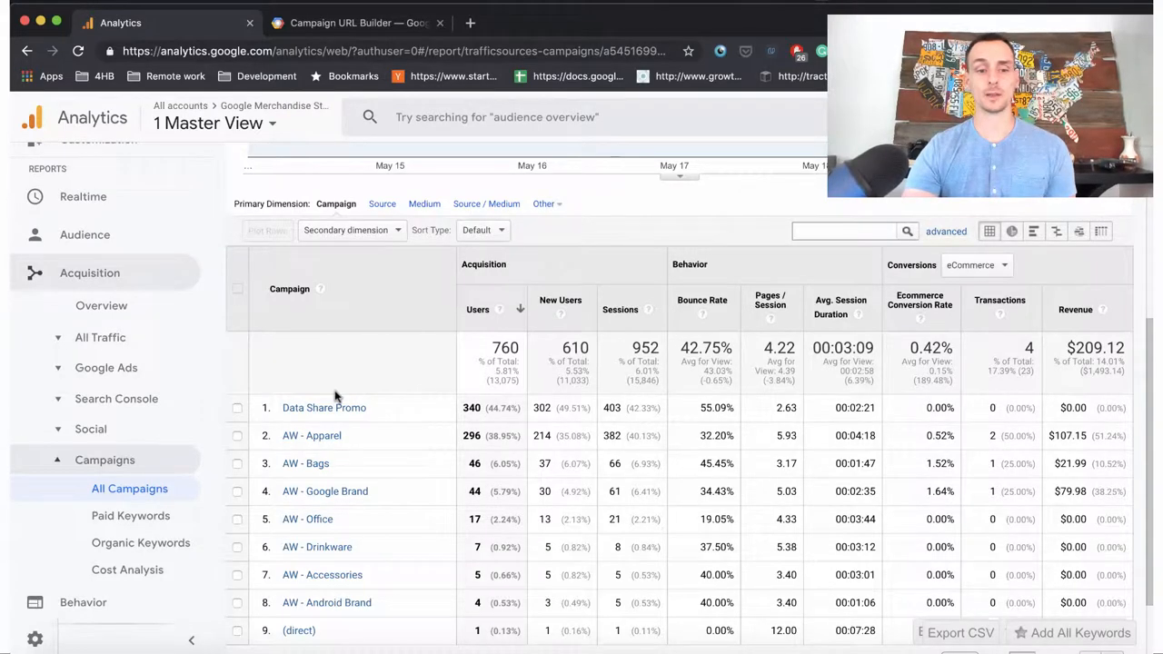
mouse_move(761, 329)
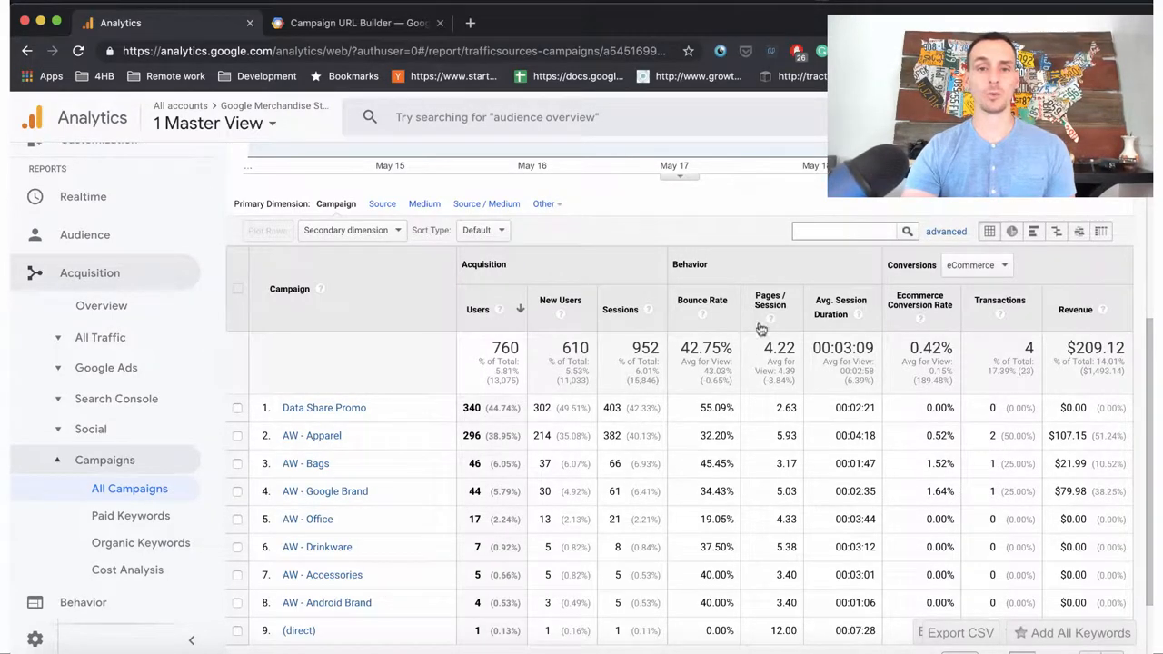
Step: Open Paid Keywords and view the keyword table led by Google Merchandise Store
left_click(130, 516)
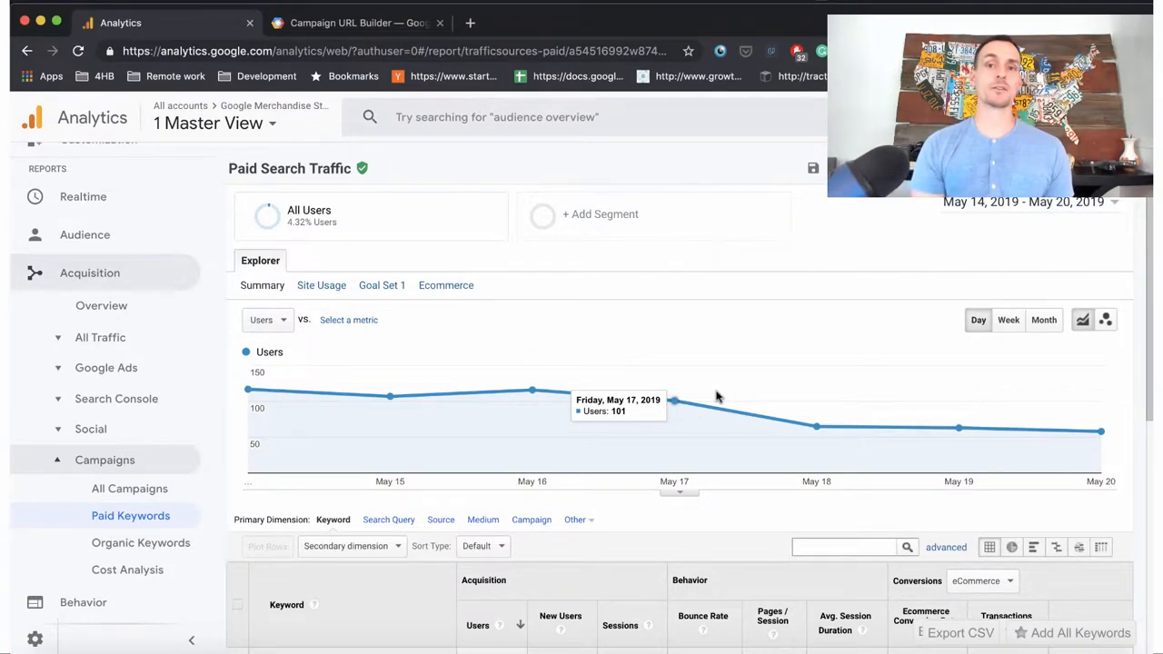
mouse_move(339, 438)
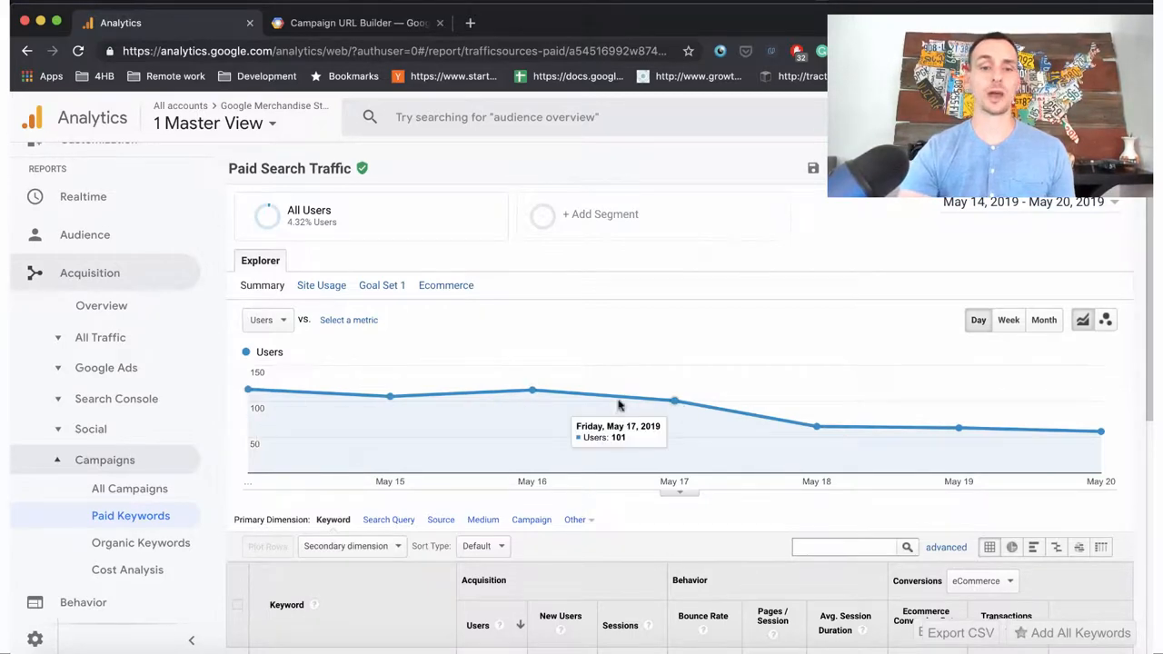
scroll("down", 3)
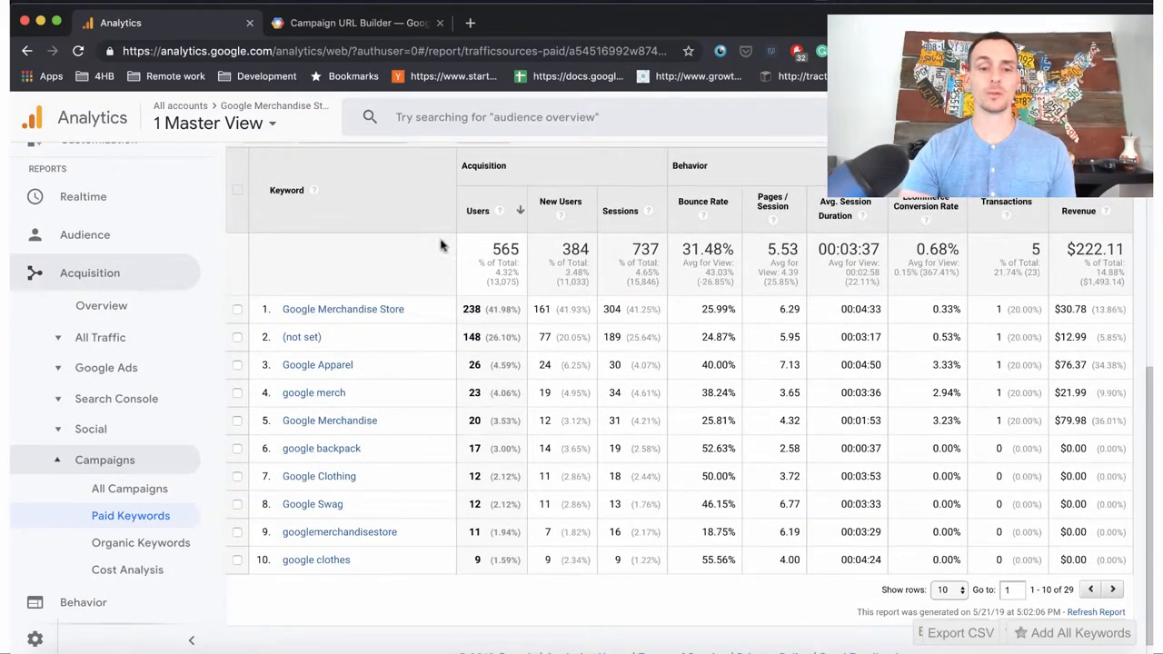
mouse_move(359, 516)
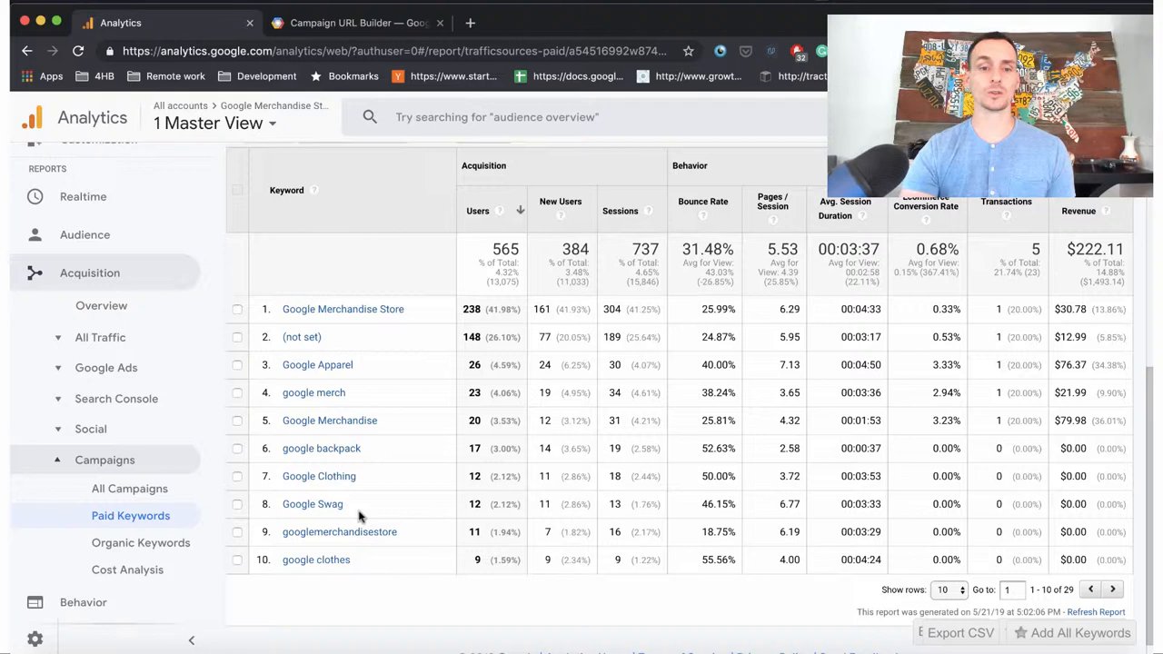
mouse_move(368, 318)
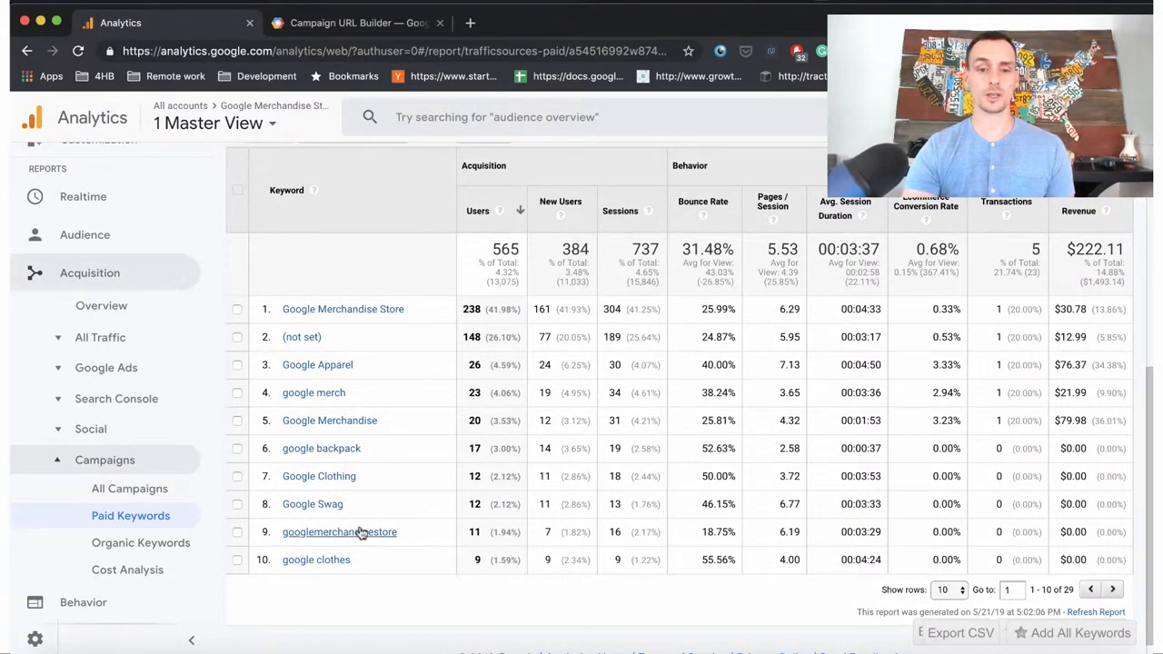
Step: Open Organic Keywords and browse its 107-keyword table led by (not provided)
left_click(140, 542)
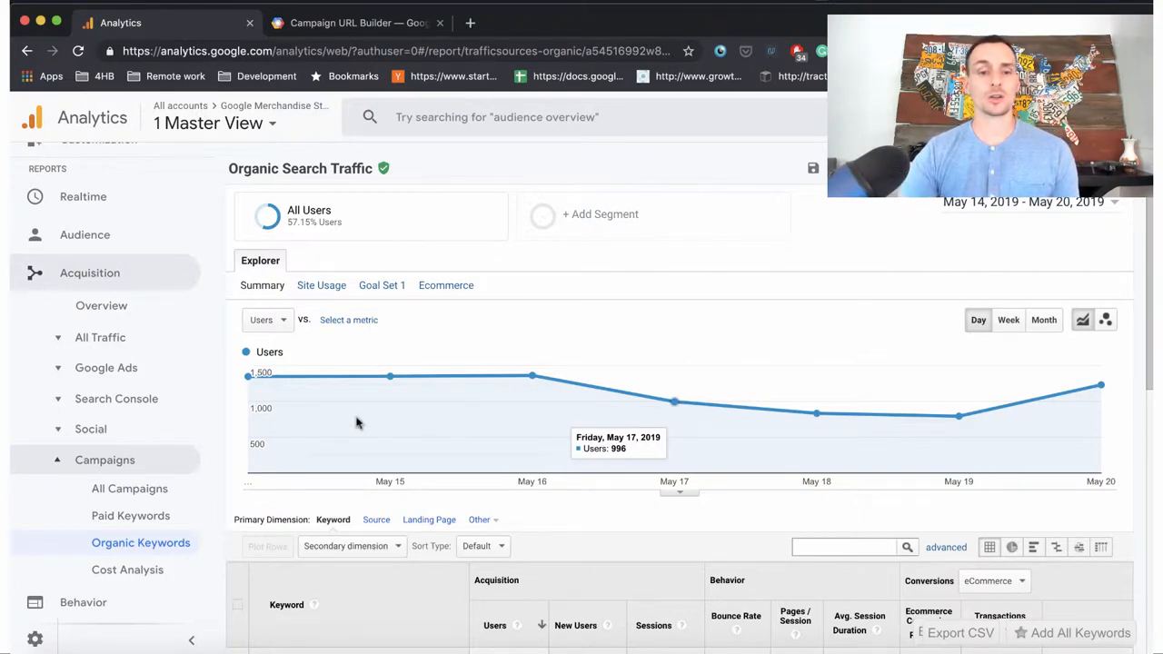
mouse_move(300, 396)
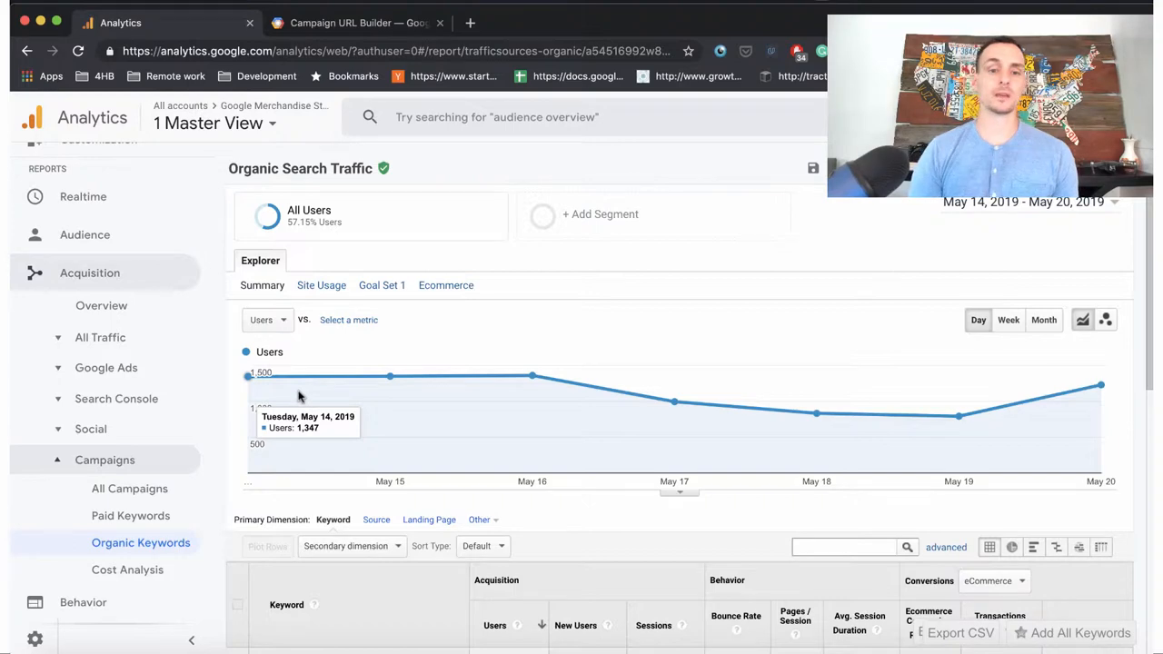
scroll("down", 3)
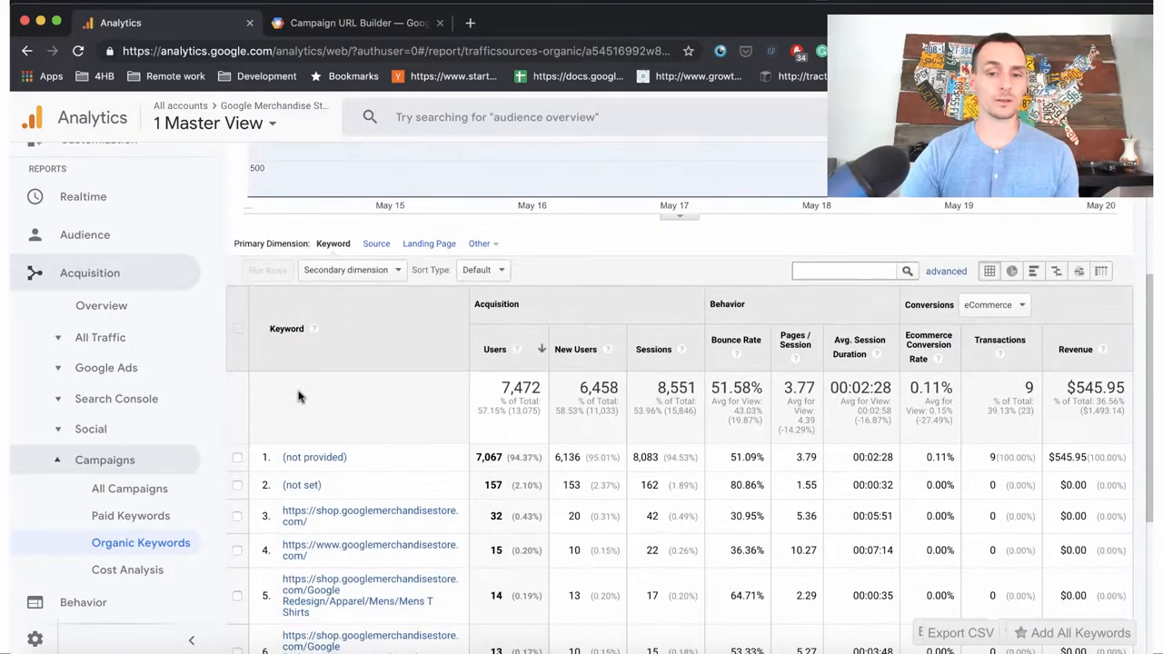
scroll("down", 3)
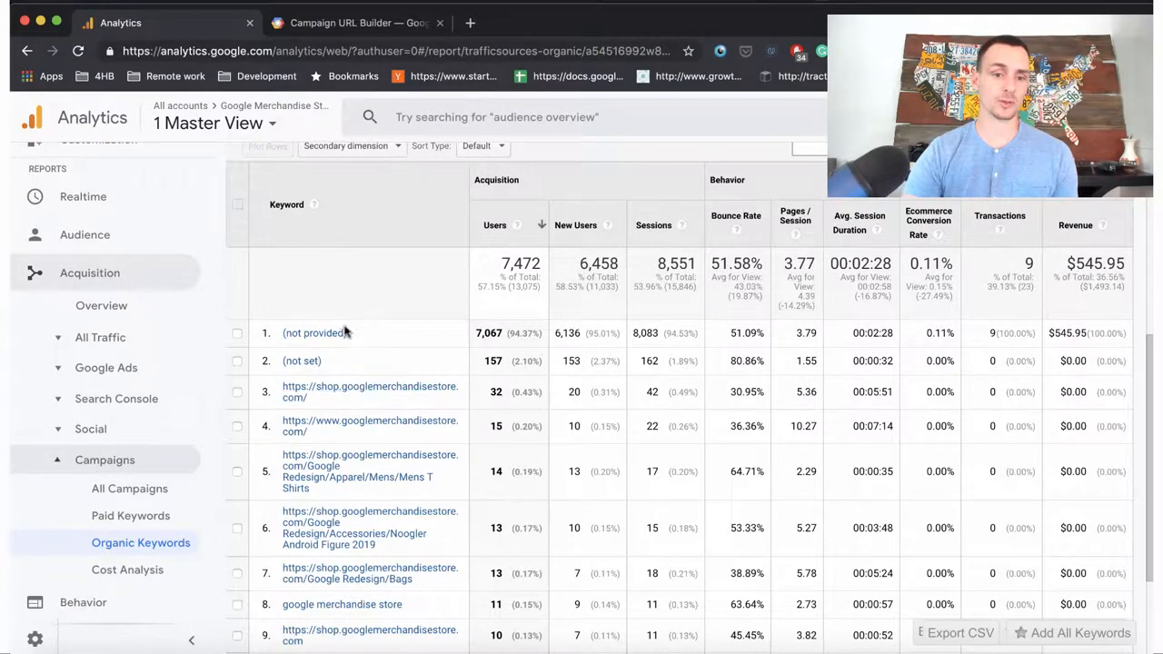
scroll("down", 3)
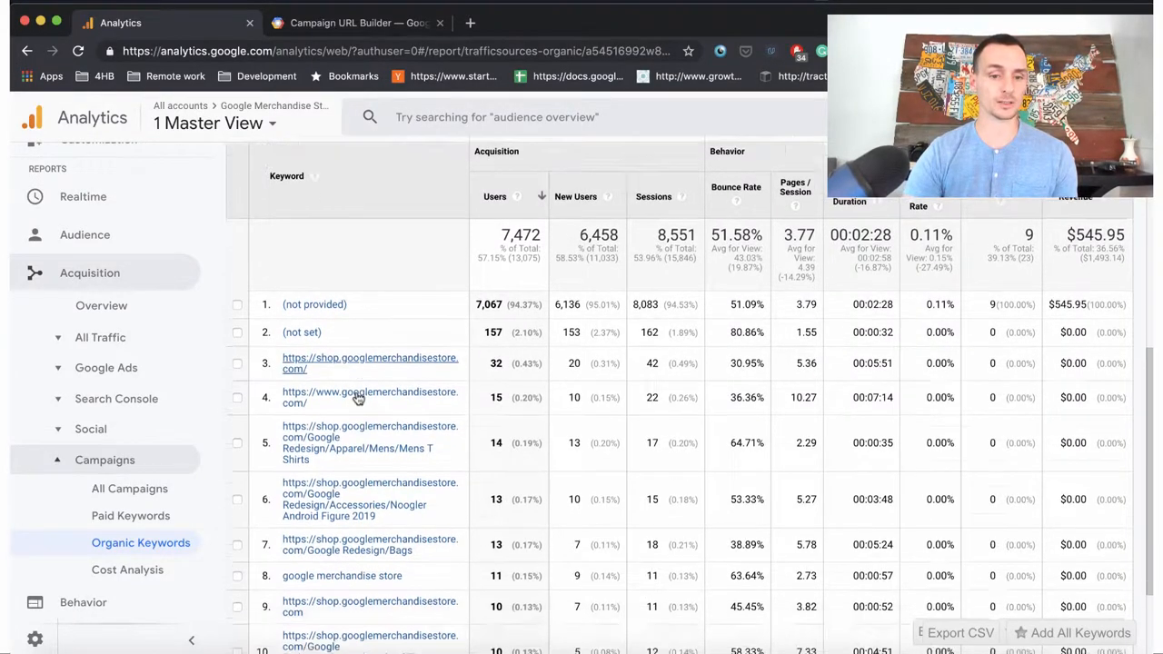
scroll("down", 3)
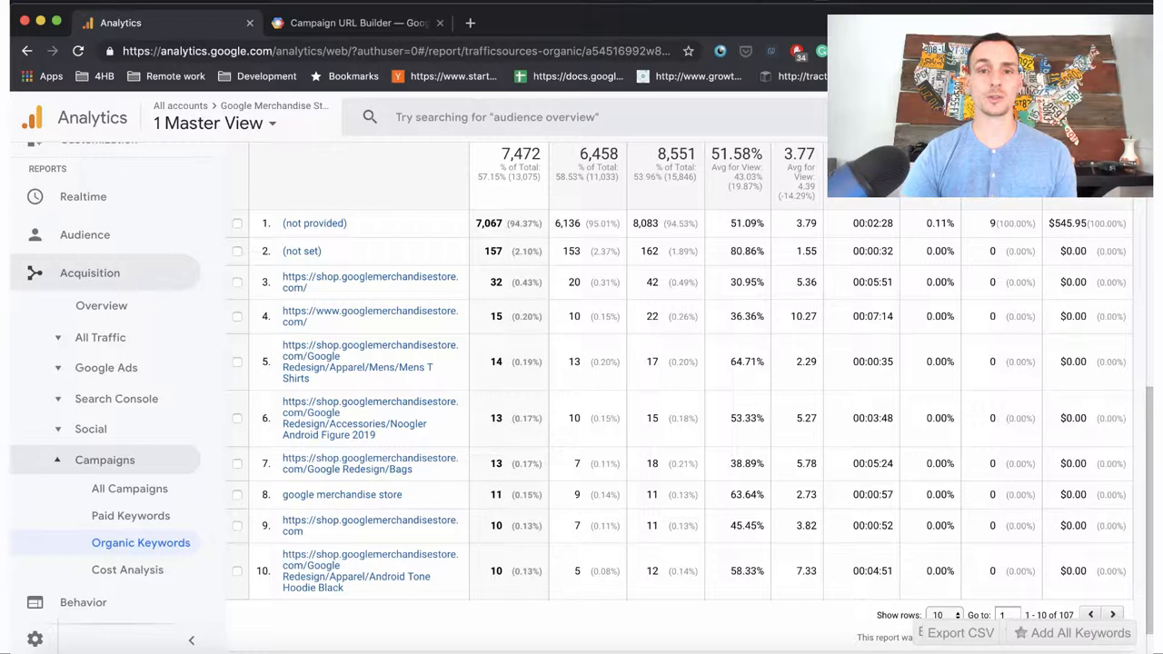
Step: Open Cost Analysis and review google / cpc with 496 clicks and $131.41 cost
left_click(128, 570)
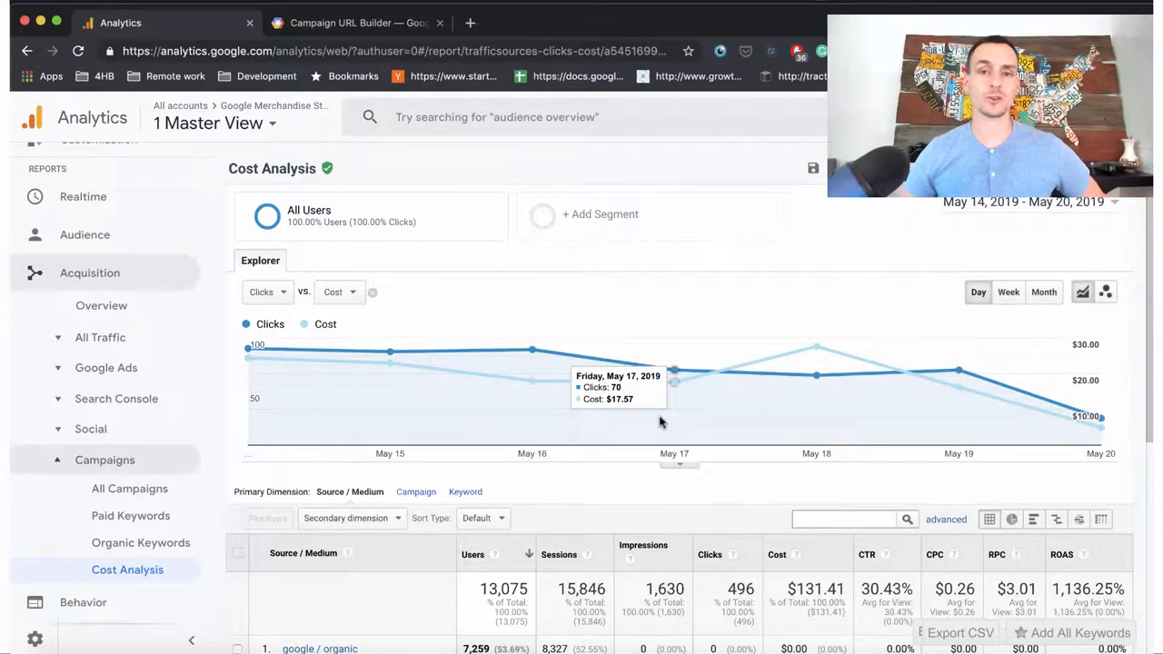
mouse_move(333, 363)
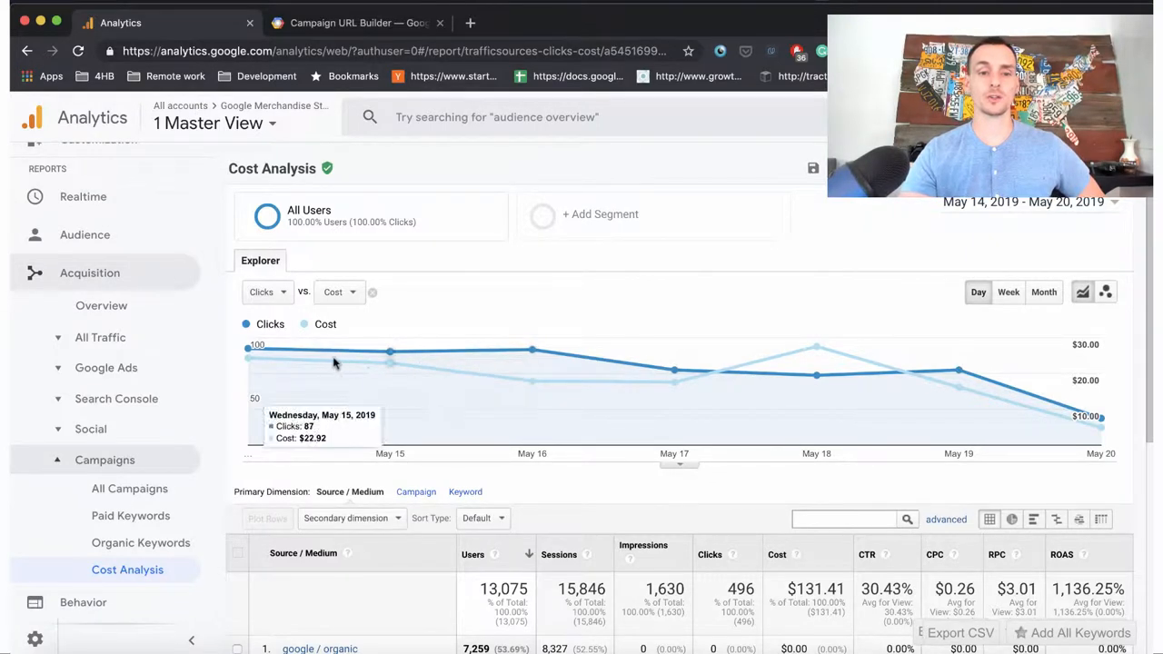
mouse_move(304, 357)
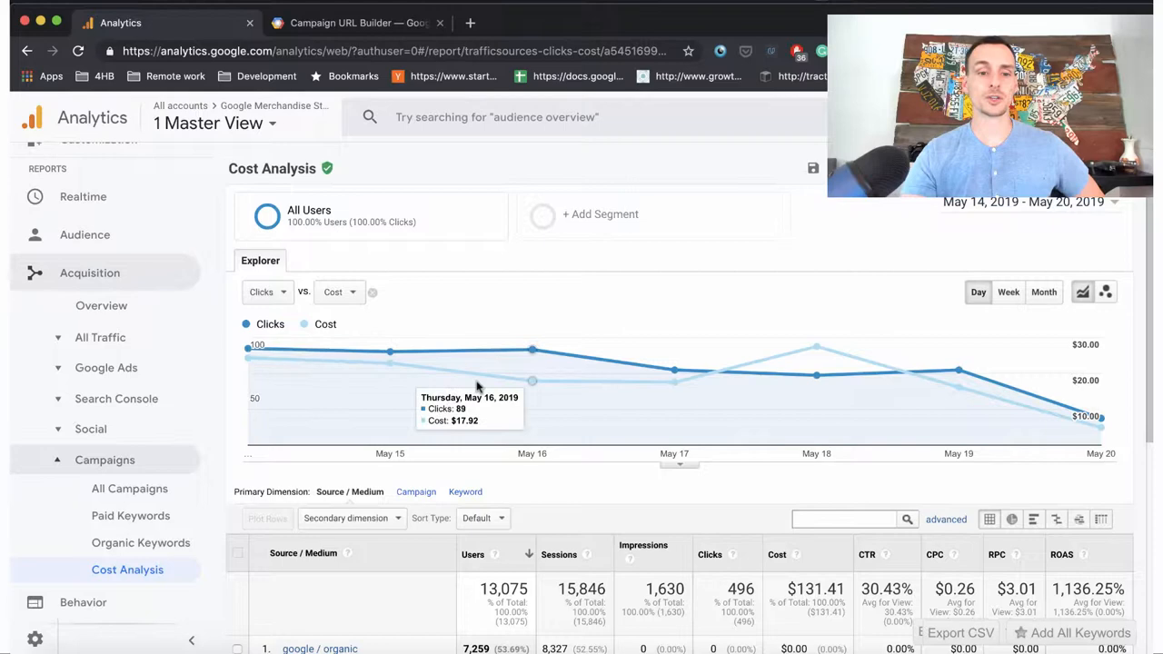
scroll("down", 3)
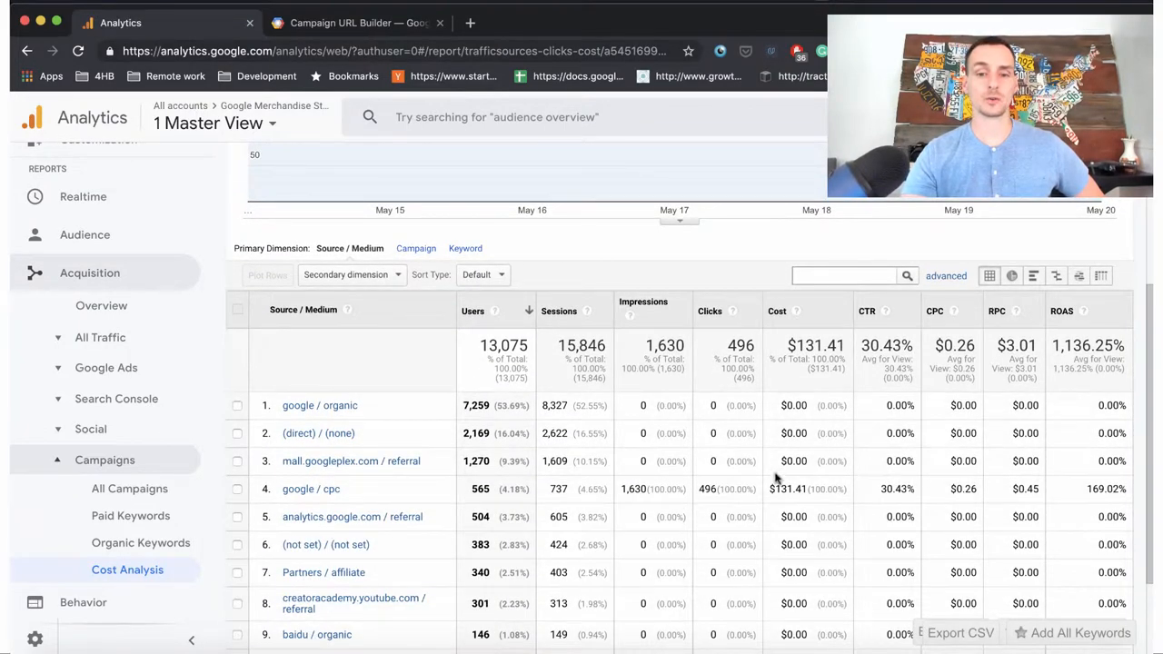
scroll("down", 3)
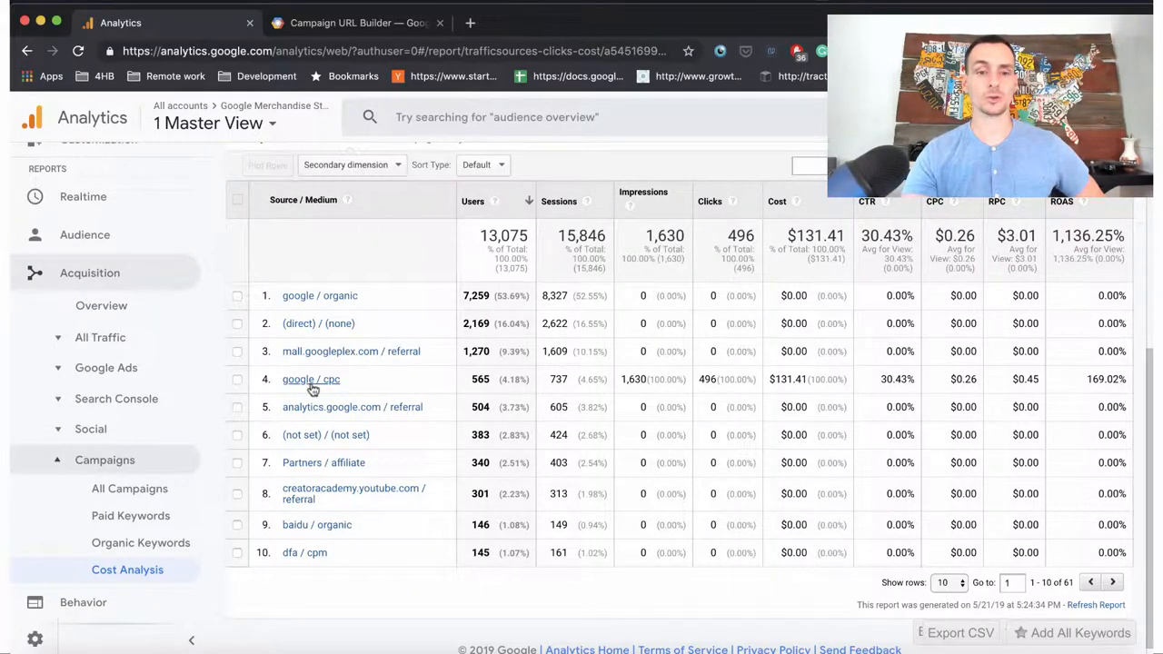
mouse_move(733, 376)
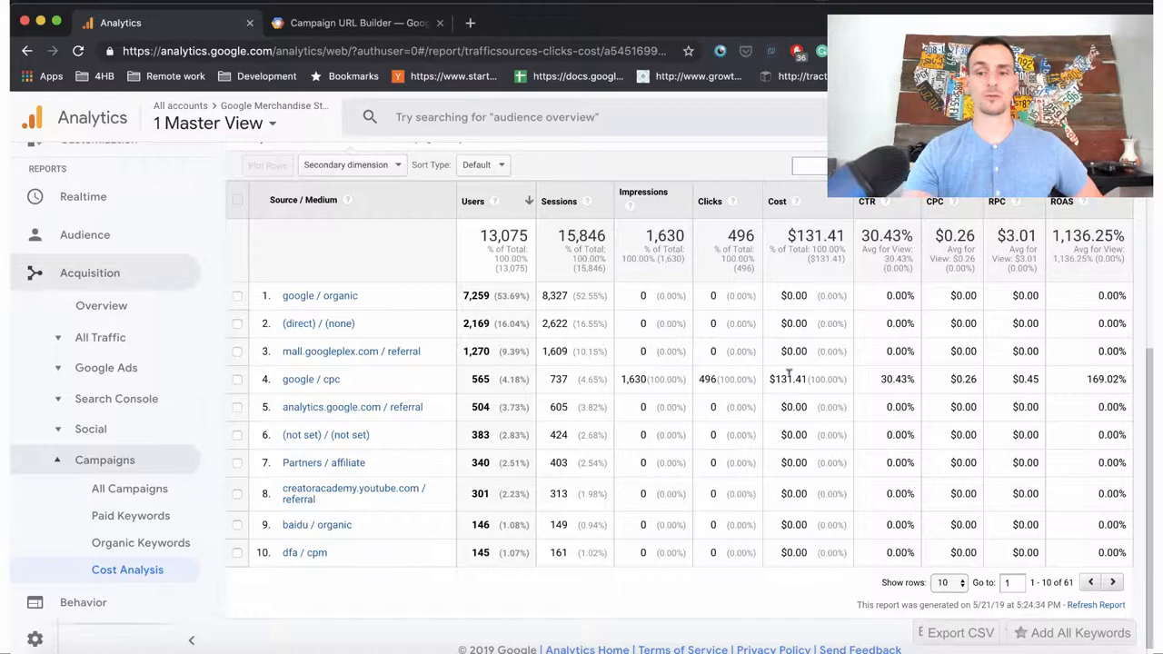
mouse_move(856, 386)
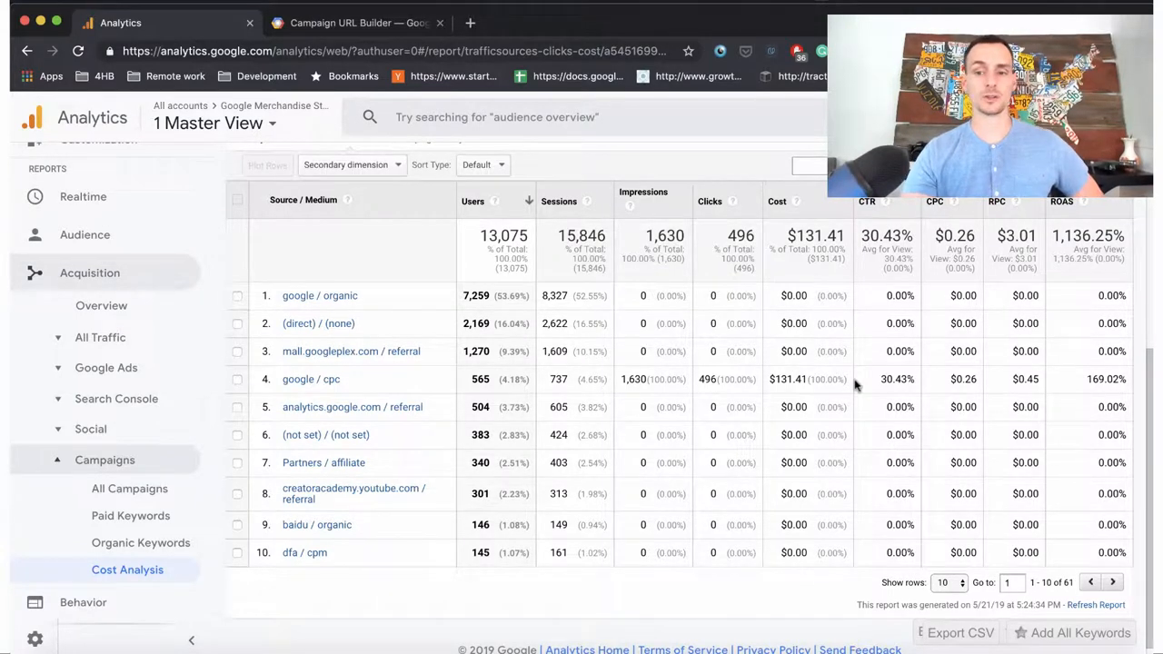